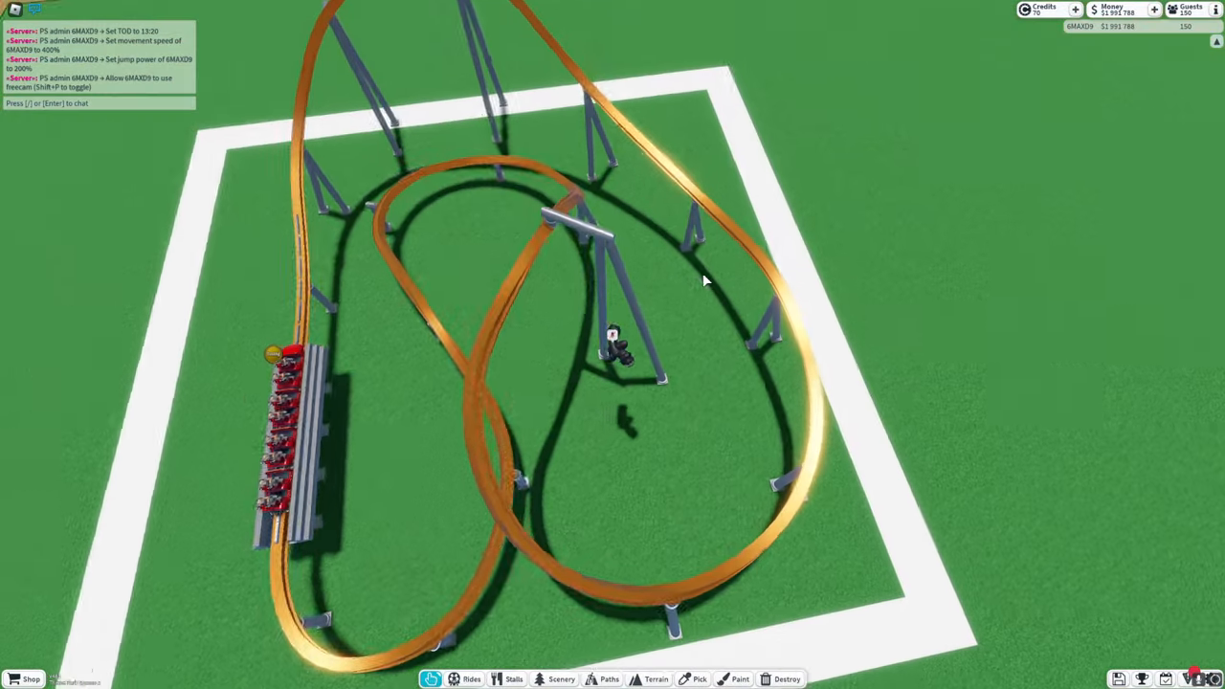
Step: Browse the Rides catalog, then flood the bordered ground under the orange coaster with water
click(470, 678)
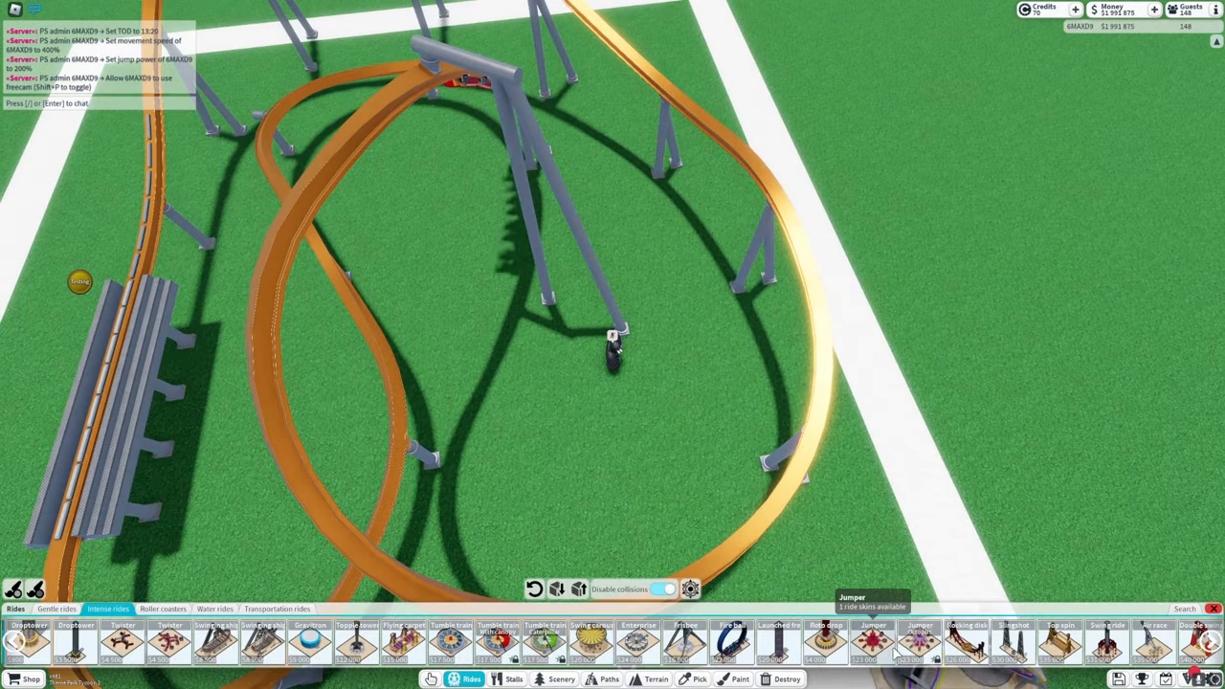
click(918, 641)
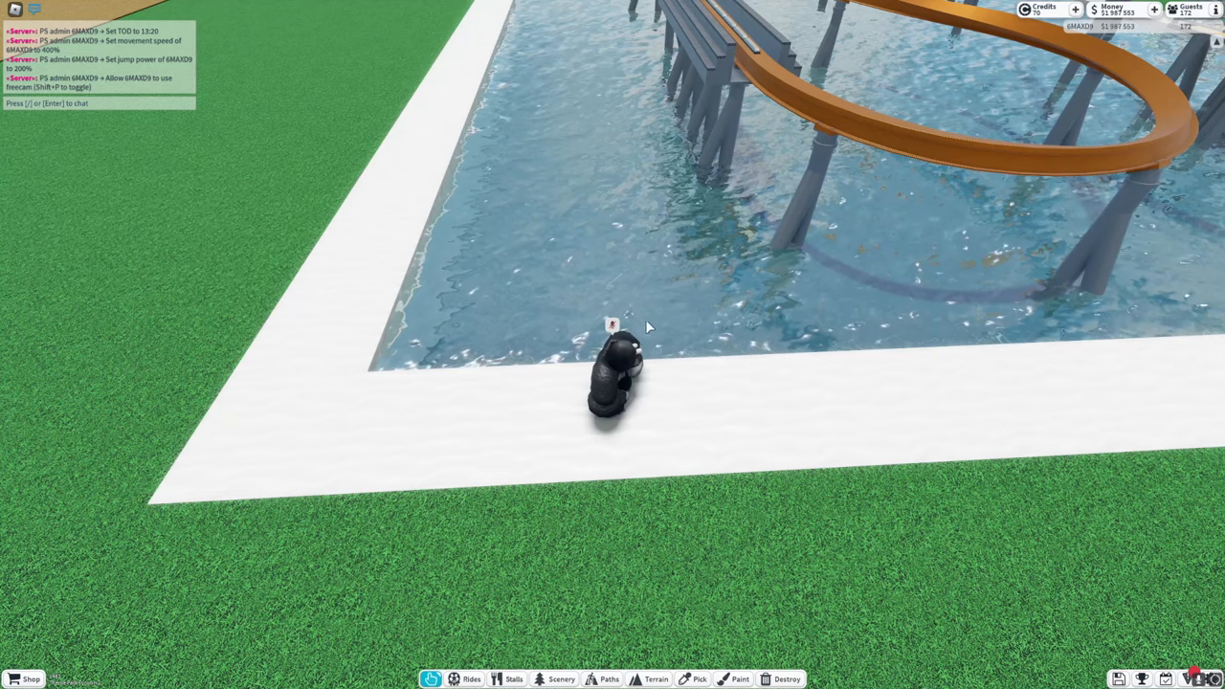
Step: Stack rock-material Primitive Cuboids into a dark rock wall beside the pool
click(562, 678)
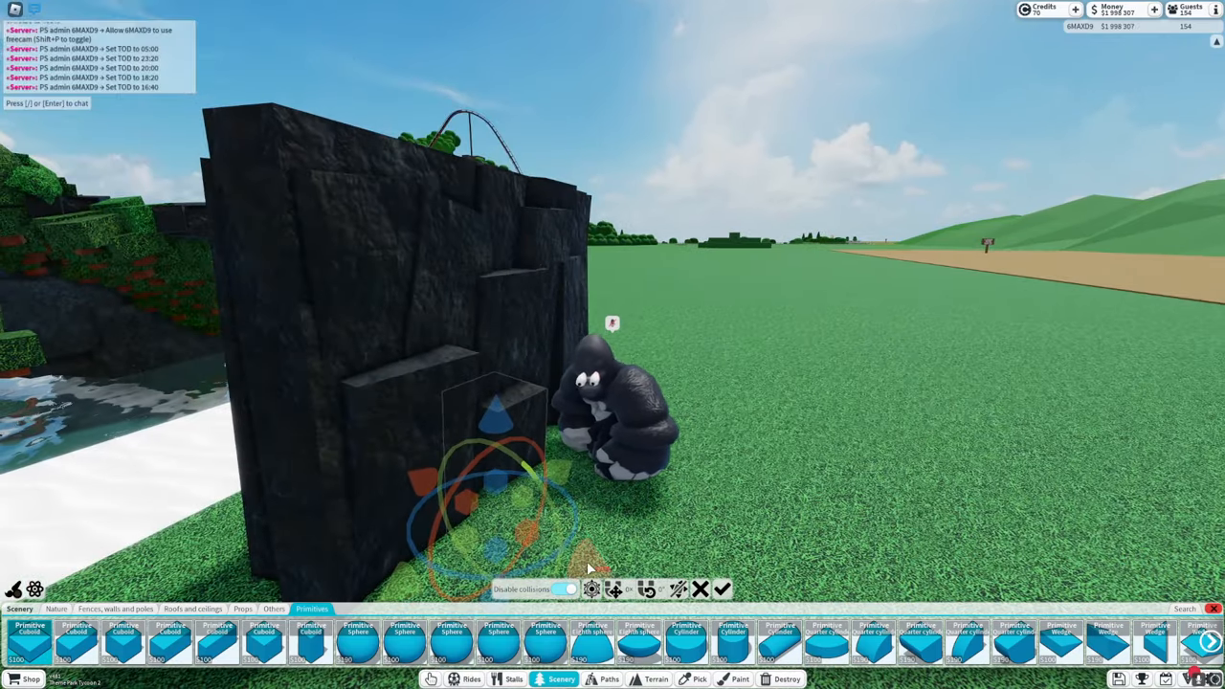
click(55, 608)
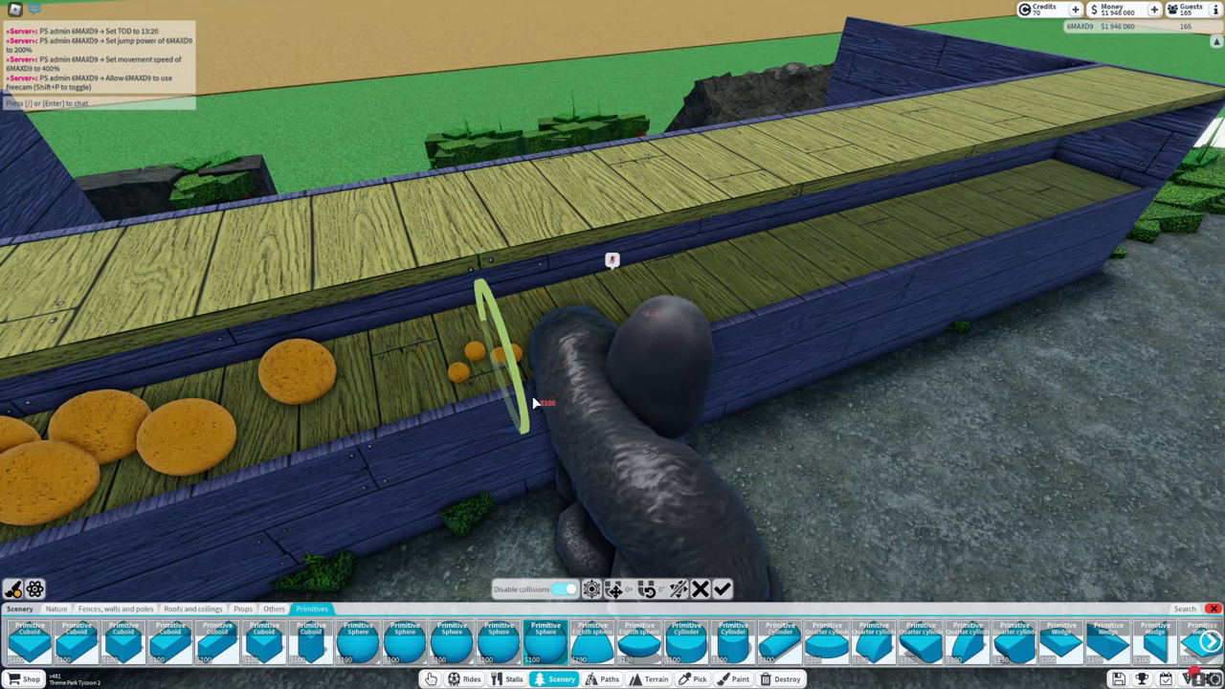
Step: Add another orange Primitive Sphere fruit to the stall counter
click(740, 678)
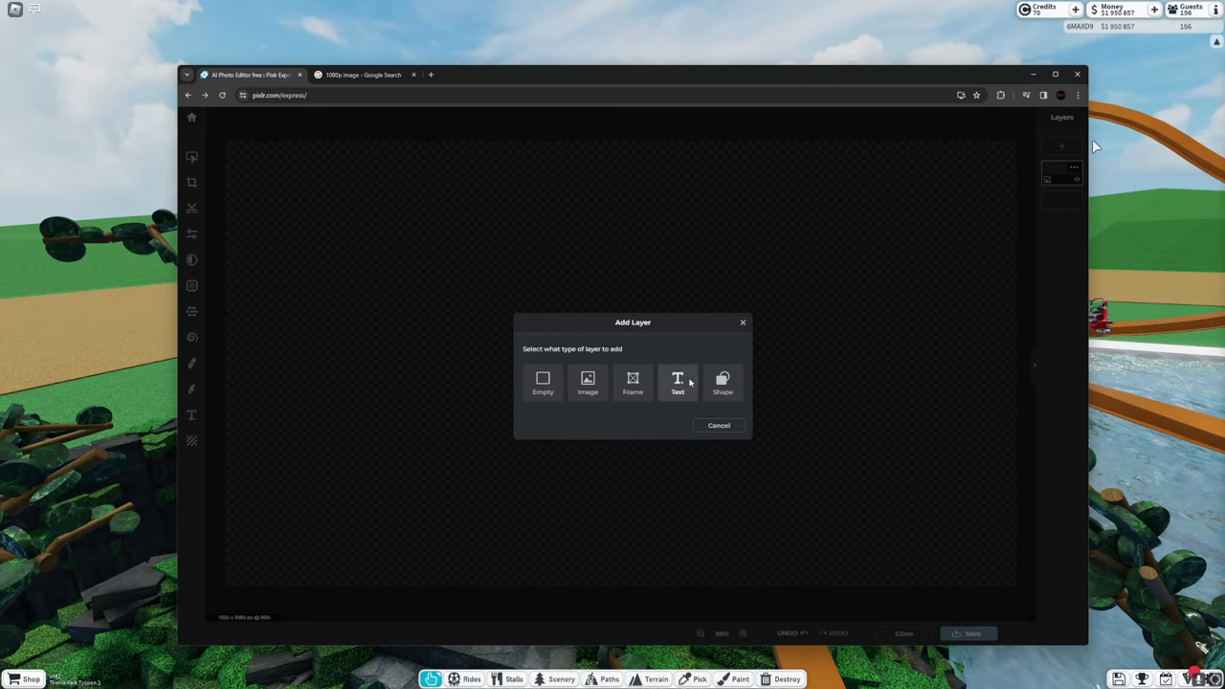
Step: Add a Text layer reading 'Juice Bar' to the blank sign image
click(677, 383)
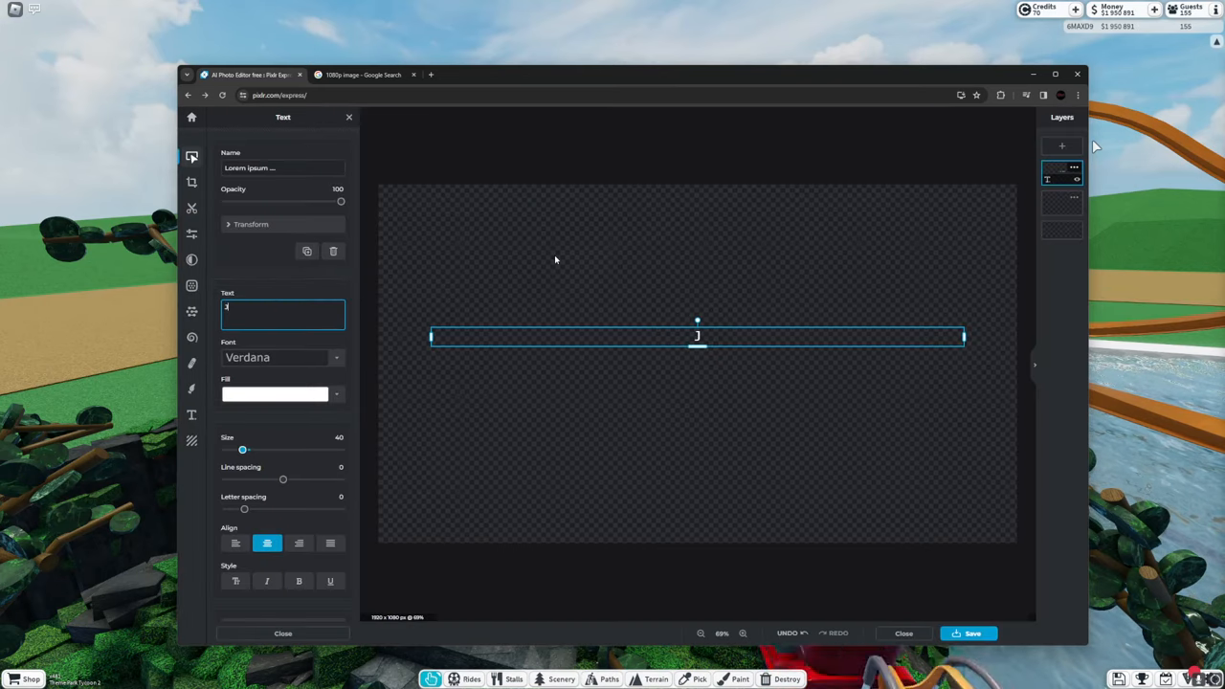
text(Juice Bar)
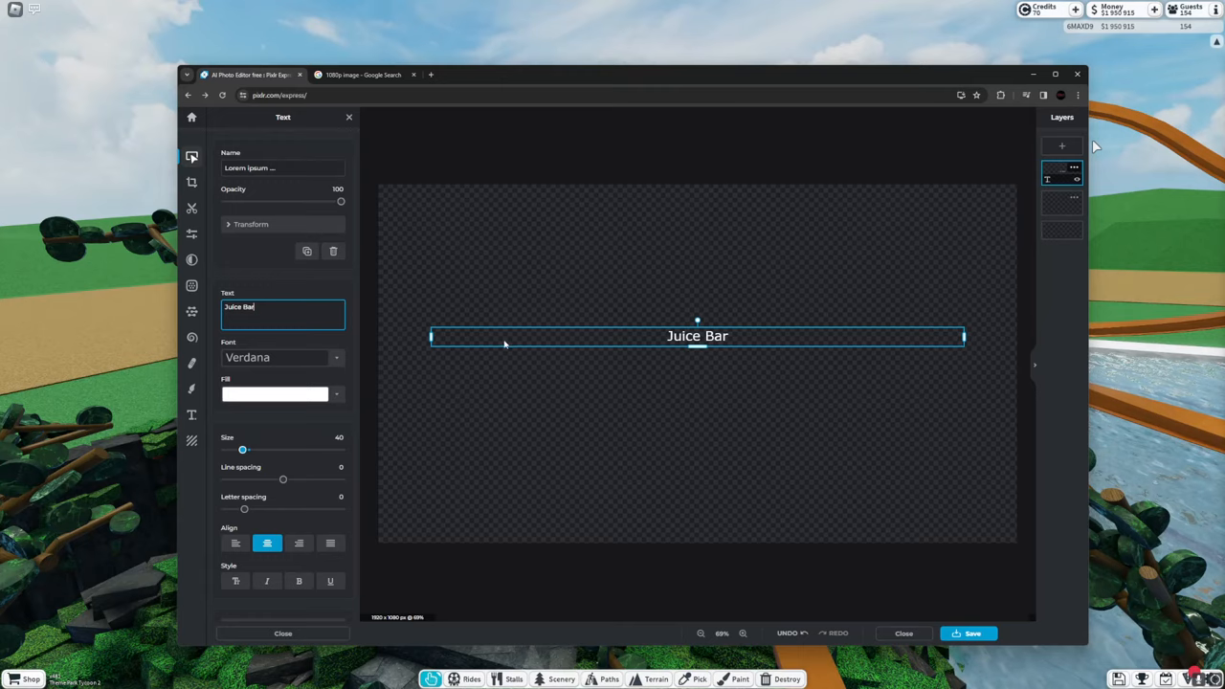
click(476, 75)
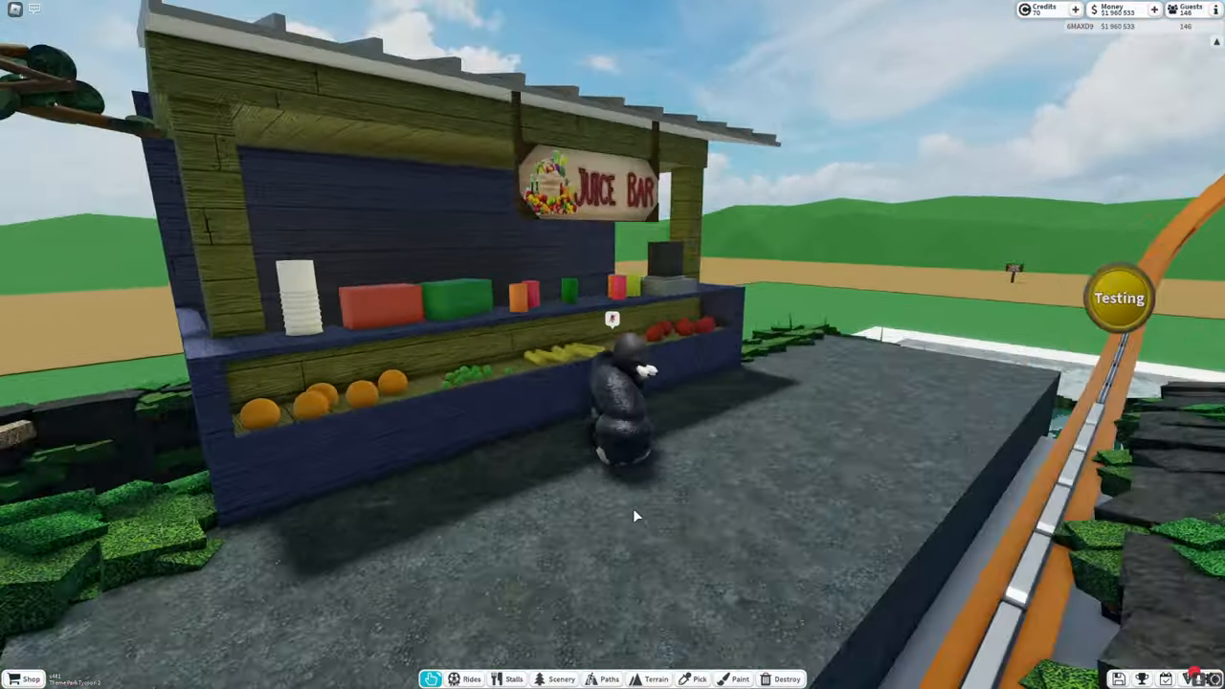
Step: Open the Scenery menu to add props to the Juice Bar stall
click(562, 678)
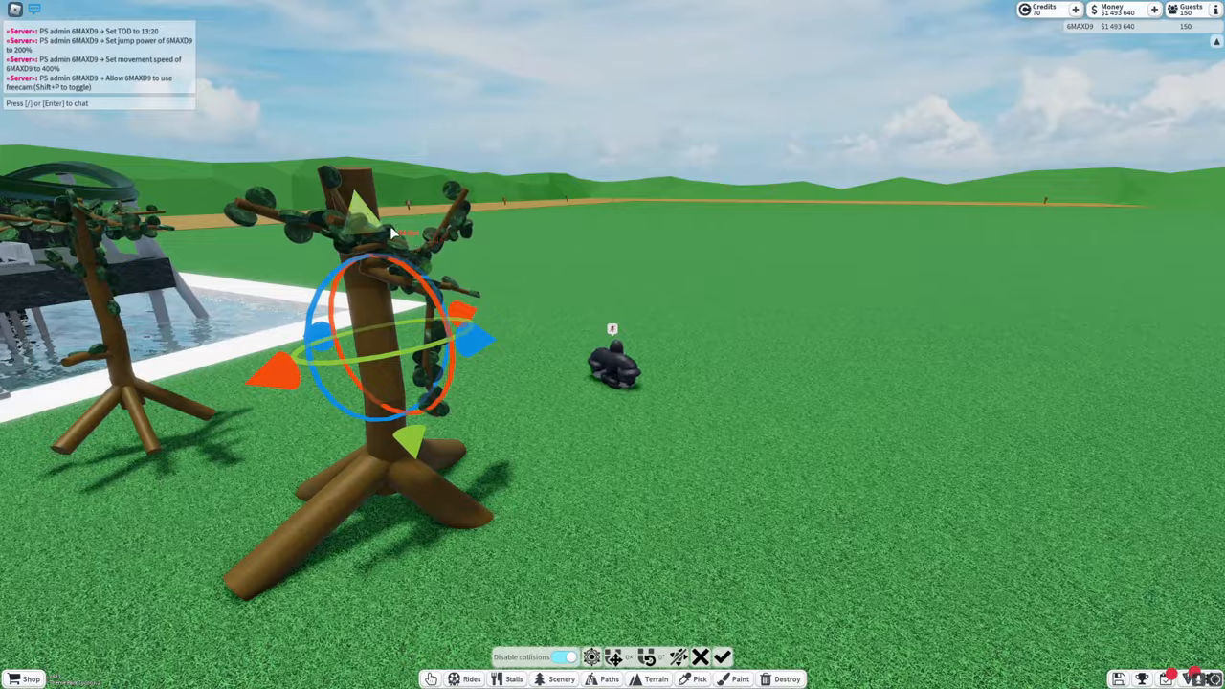
Step: Confirm the leafy tree's position beside the pool, then search scenery for walls
click(561, 678)
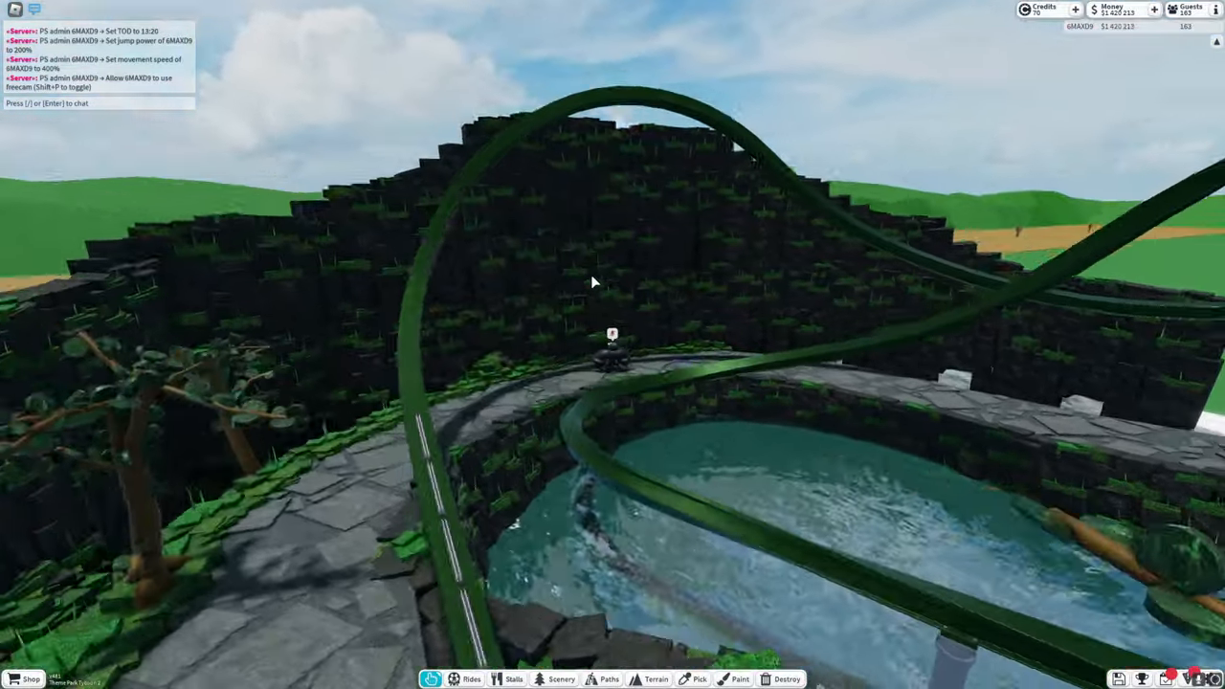
click(562, 679)
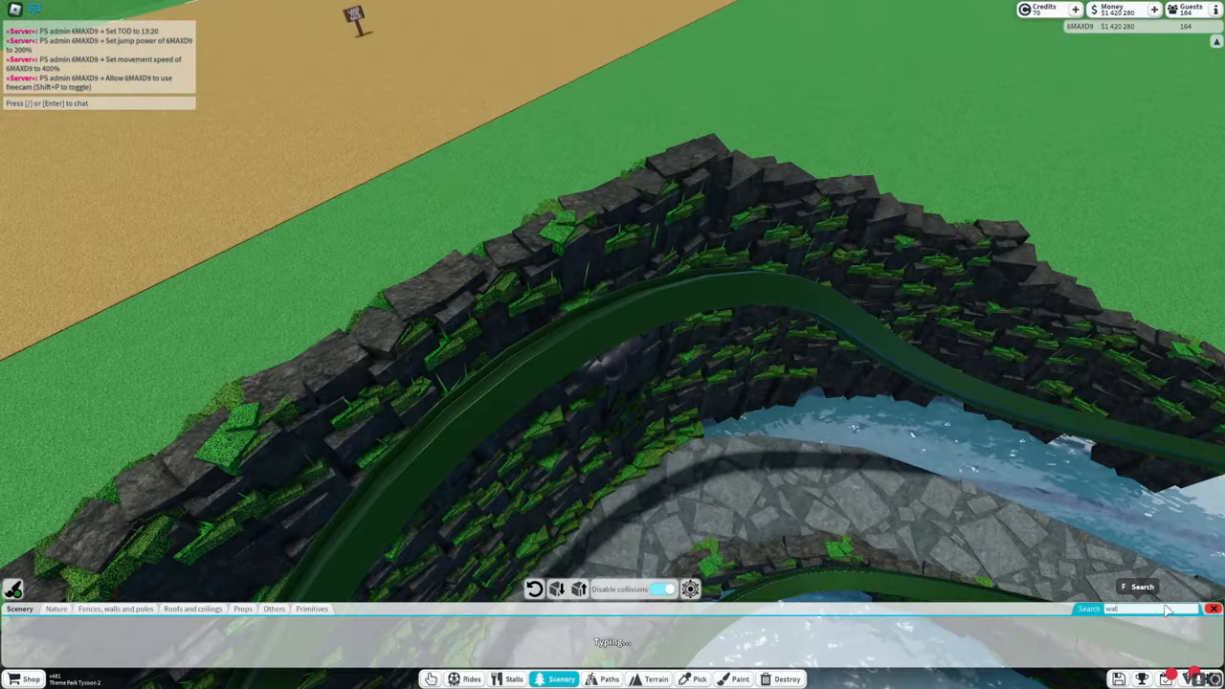